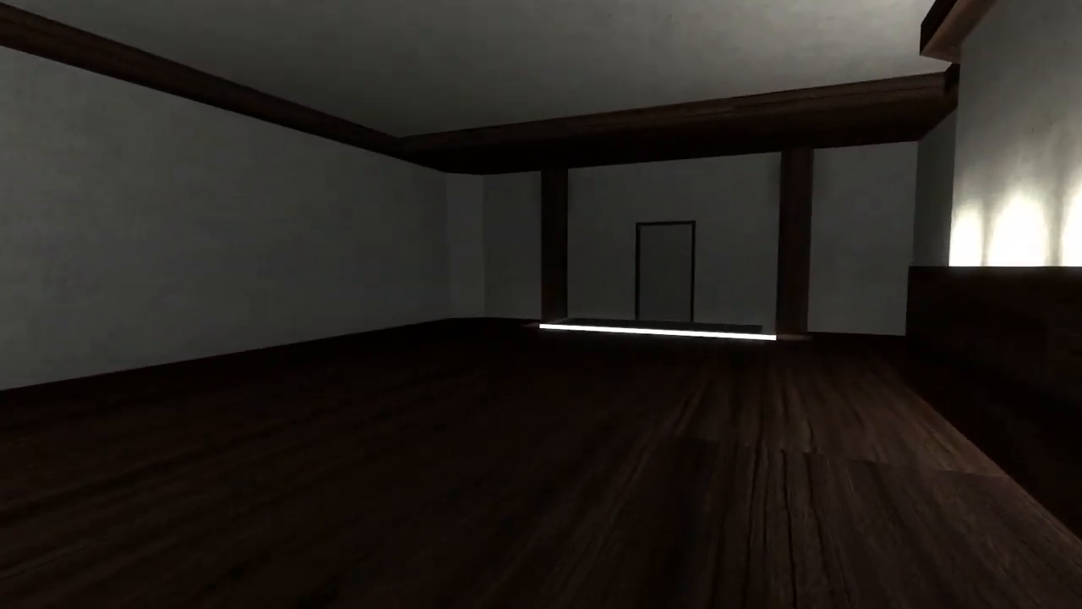
pyautogui.moveTo(541, 305)
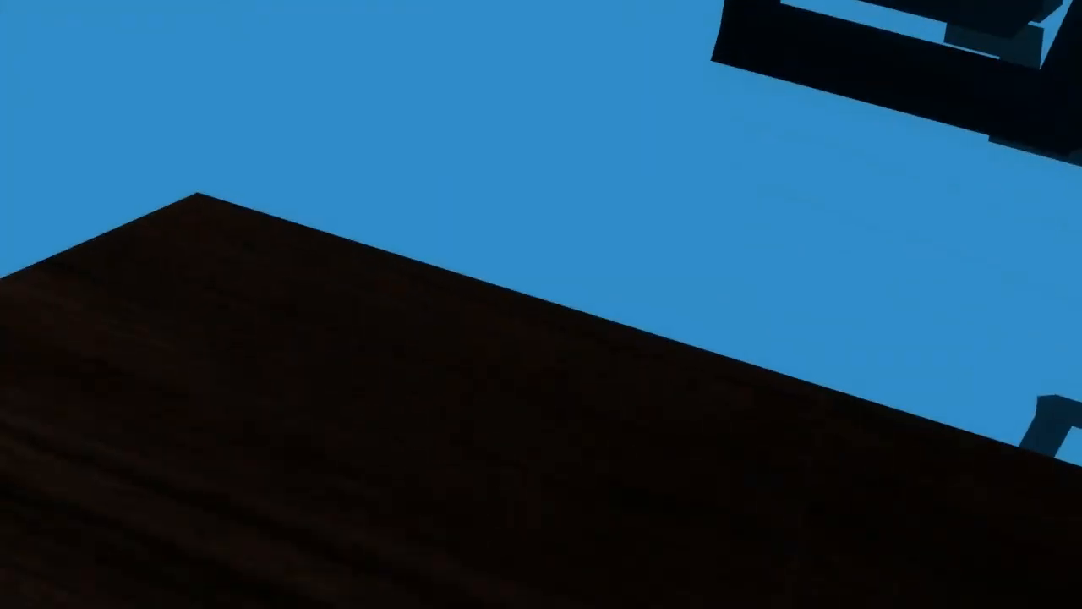
pyautogui.moveTo(541, 305)
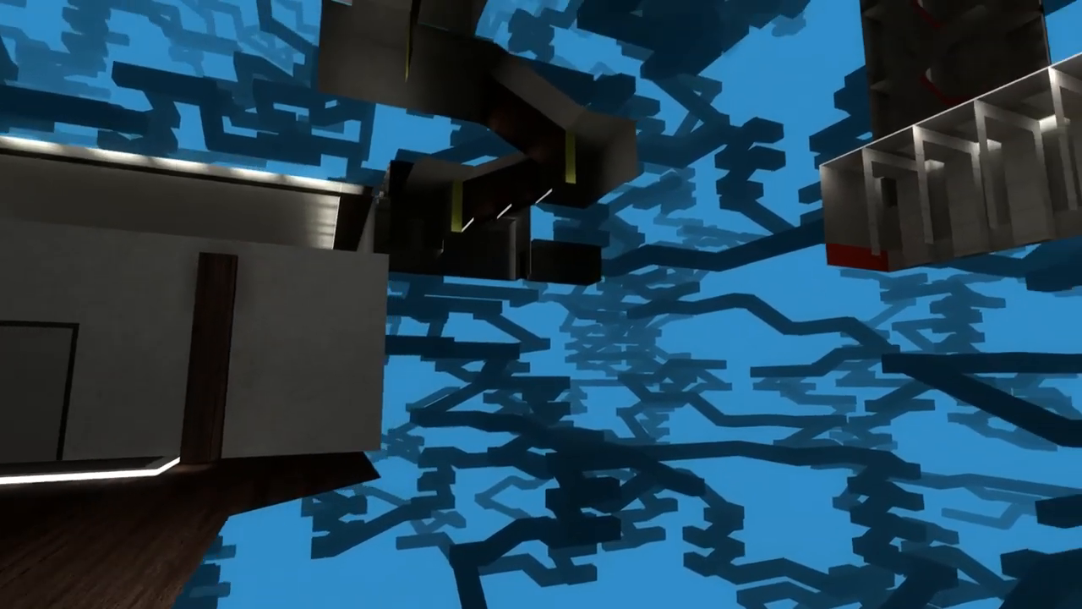